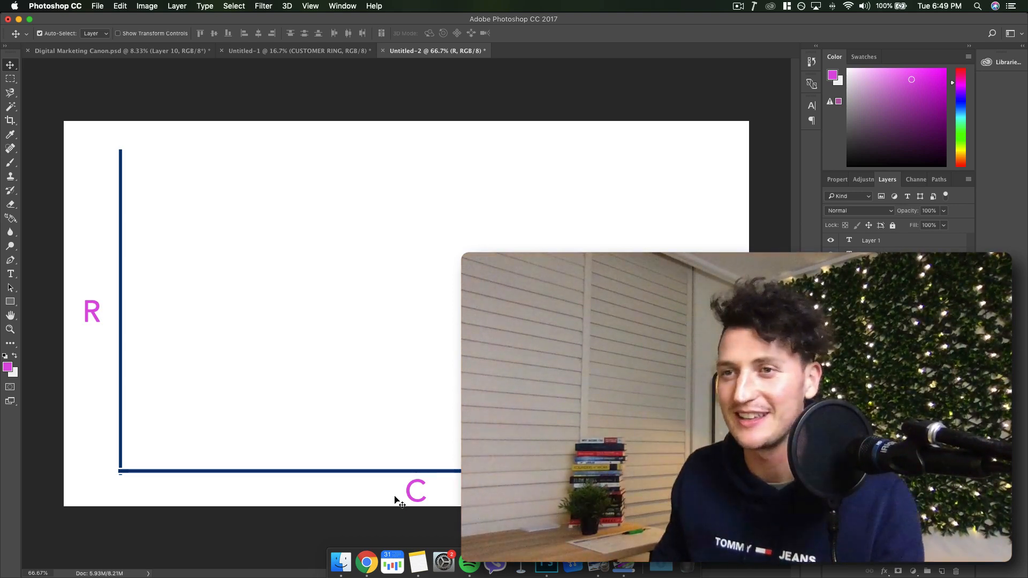
Switch to the Brush tool, rasterize the text, and set the foreground to dark navy.
{"action": "left_click", "coordinate": [9, 301]}
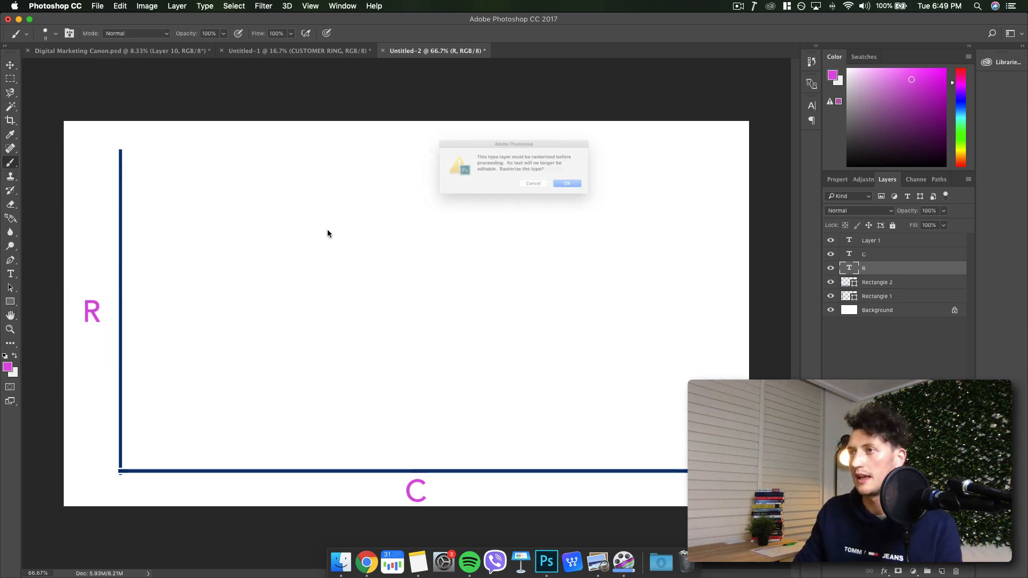
{"action": "left_click", "coordinate": [566, 183]}
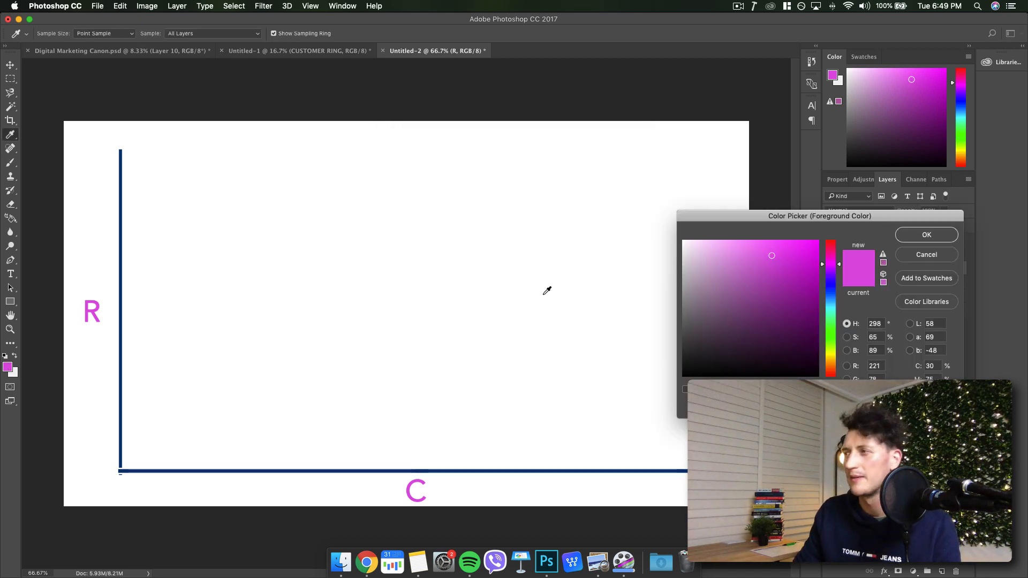
{"action": "left_click", "coordinate": [725, 340]}
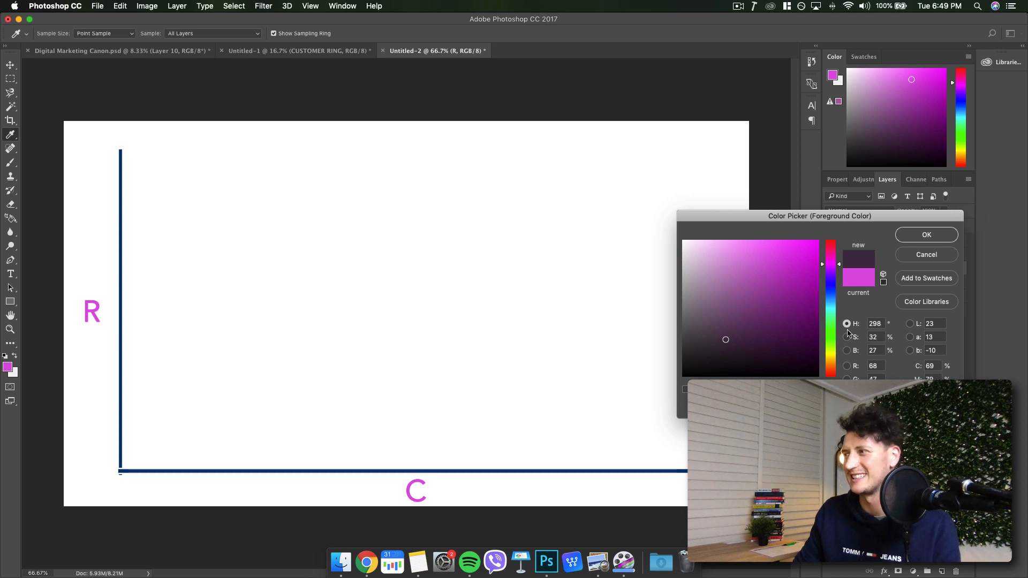
{"action": "left_click", "coordinate": [791, 321]}
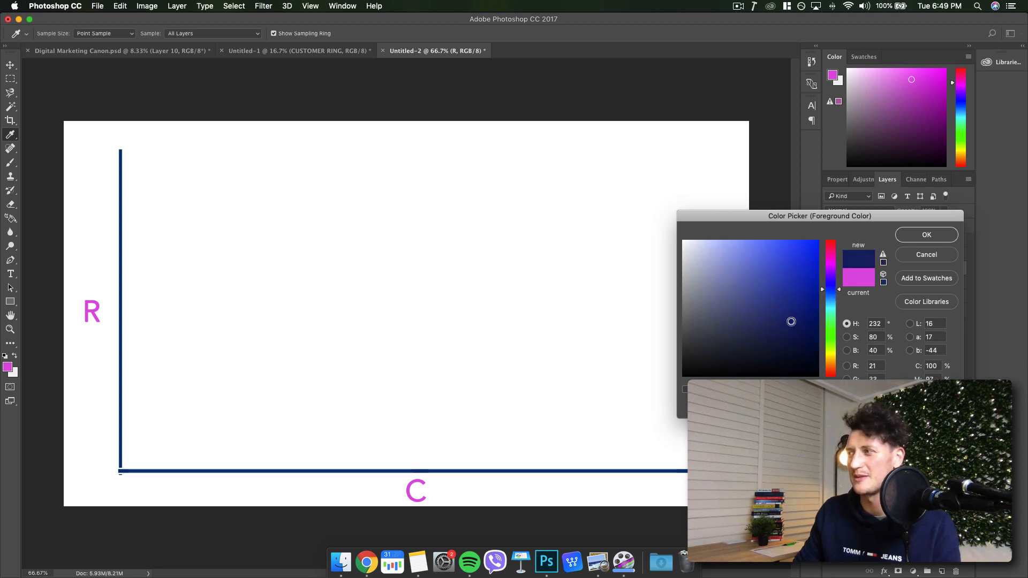
{"action": "left_click", "coordinate": [925, 235]}
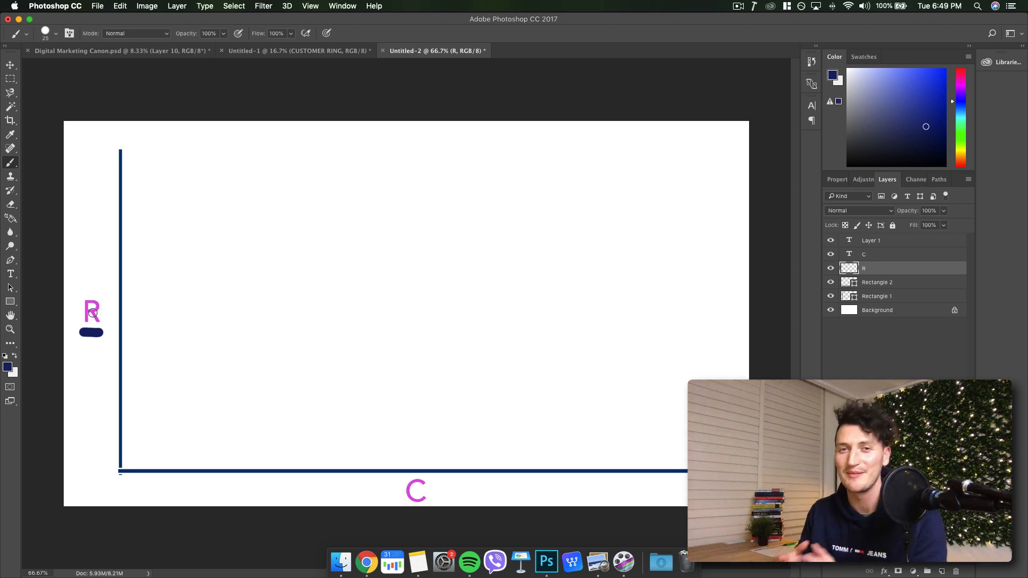
{"action": "mouse_move", "coordinate": [208, 372]}
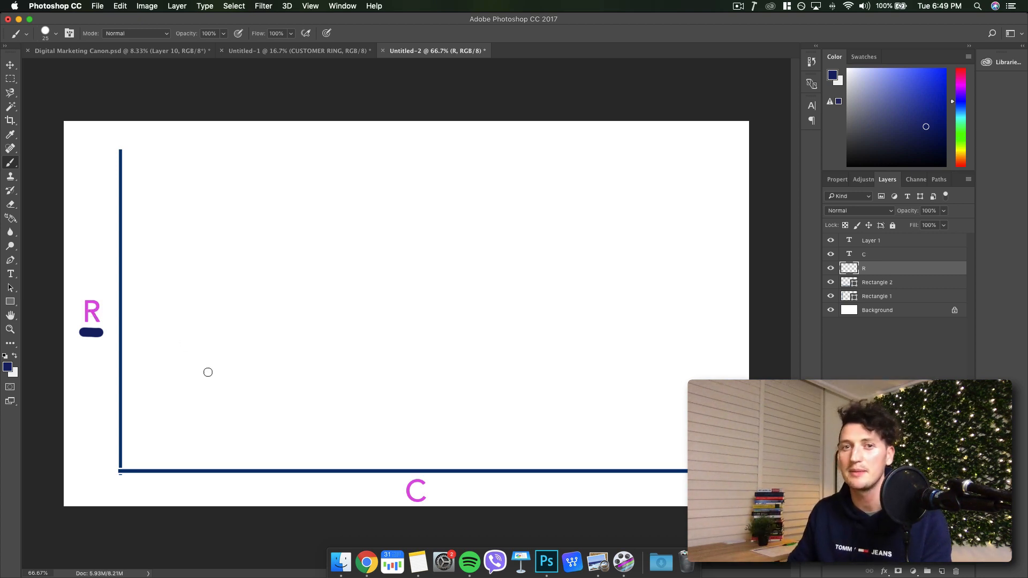
{"action": "mouse_move", "coordinate": [367, 470]}
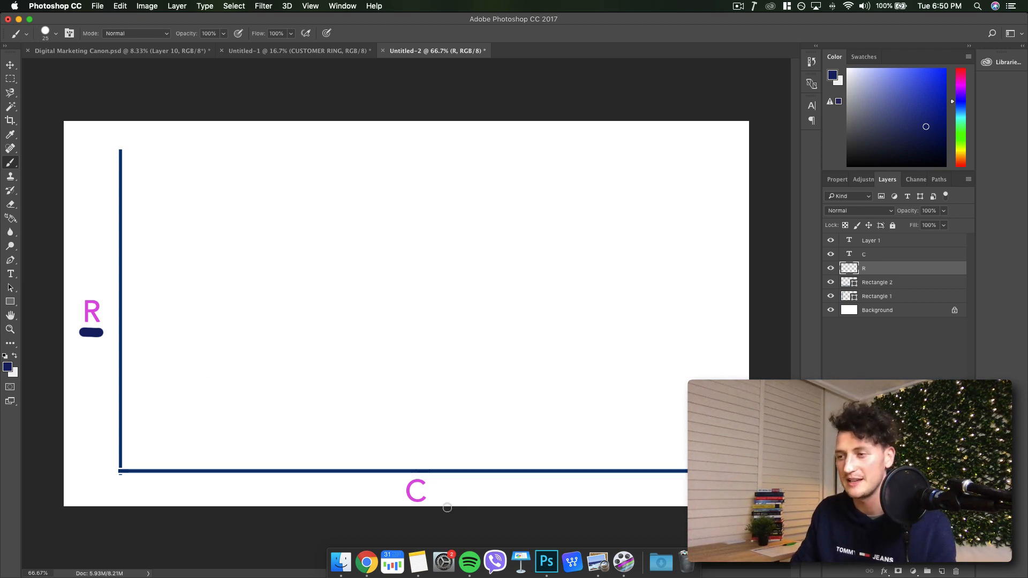
Paint a navy arrow pointing back at C and a row of dots below the x-axis.
{"action": "left_click_drag", "start_coordinate": [444, 489], "coordinate": [481, 490]}
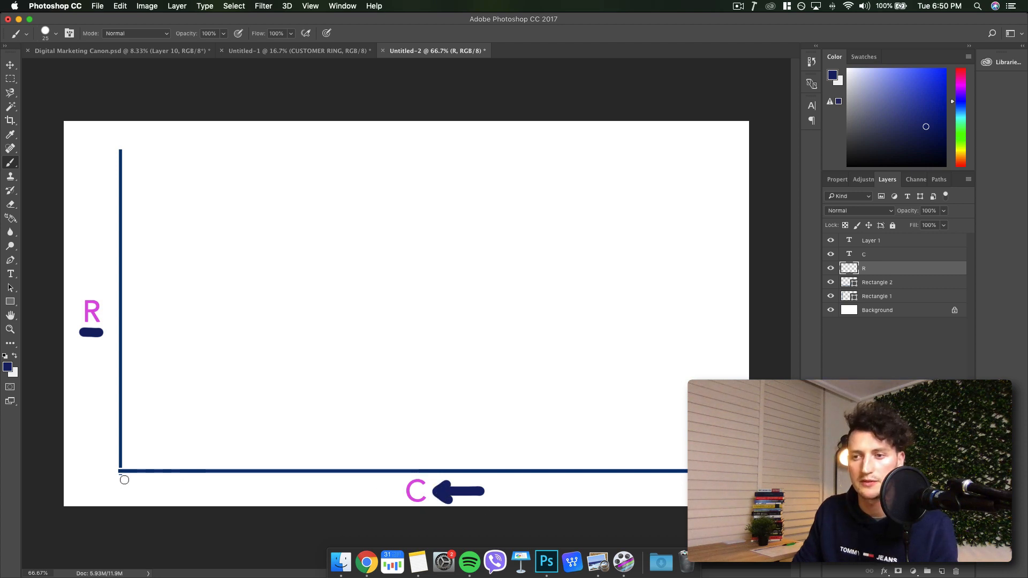
{"action": "left_click_drag", "start_coordinate": [124, 481], "coordinate": [166, 482]}
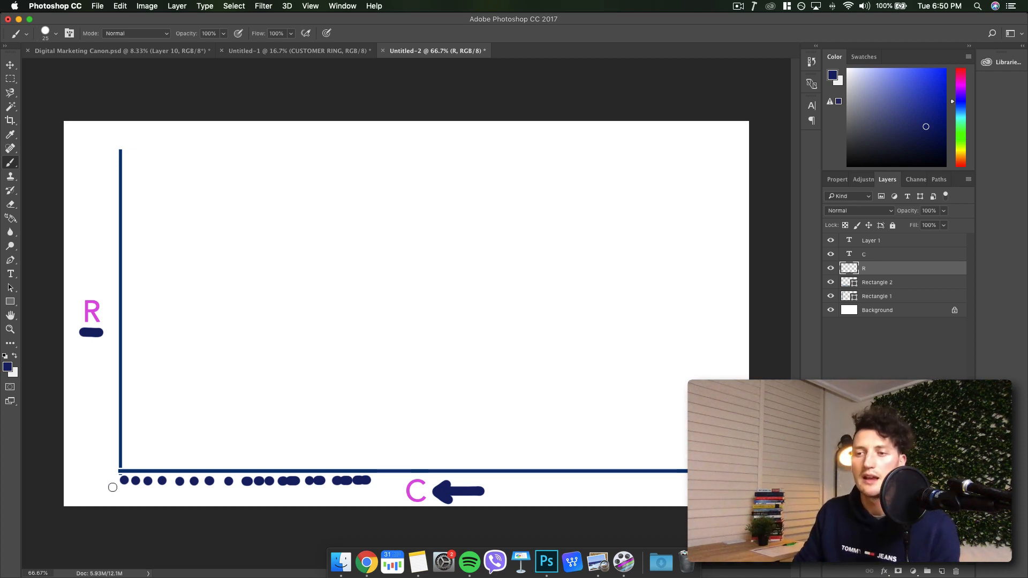
{"action": "mouse_move", "coordinate": [127, 331]}
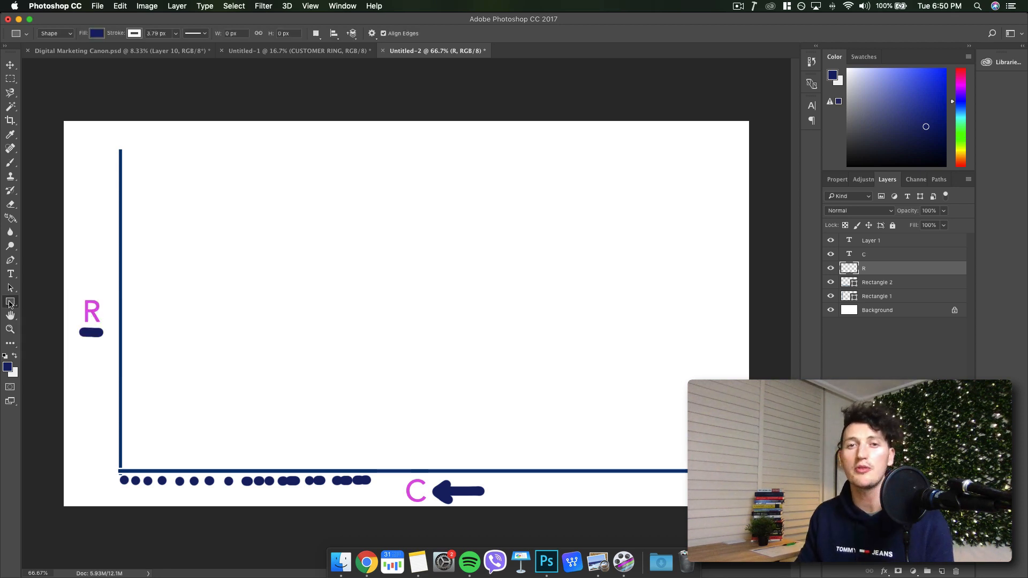
{"action": "mouse_move", "coordinate": [9, 302]}
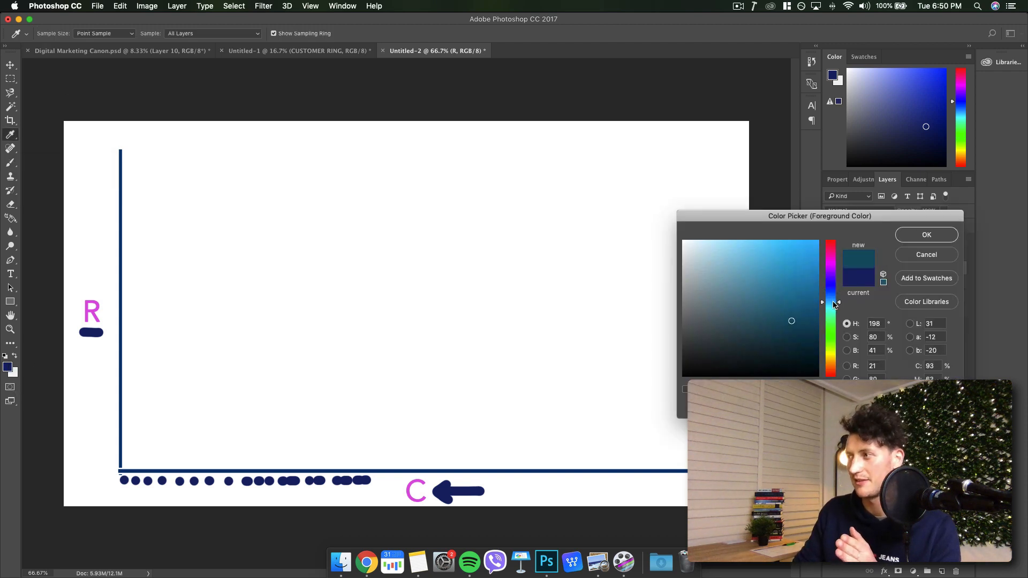
Shift the foreground hue to a vivid bright cyan and confirm.
{"action": "left_click", "coordinate": [791, 264]}
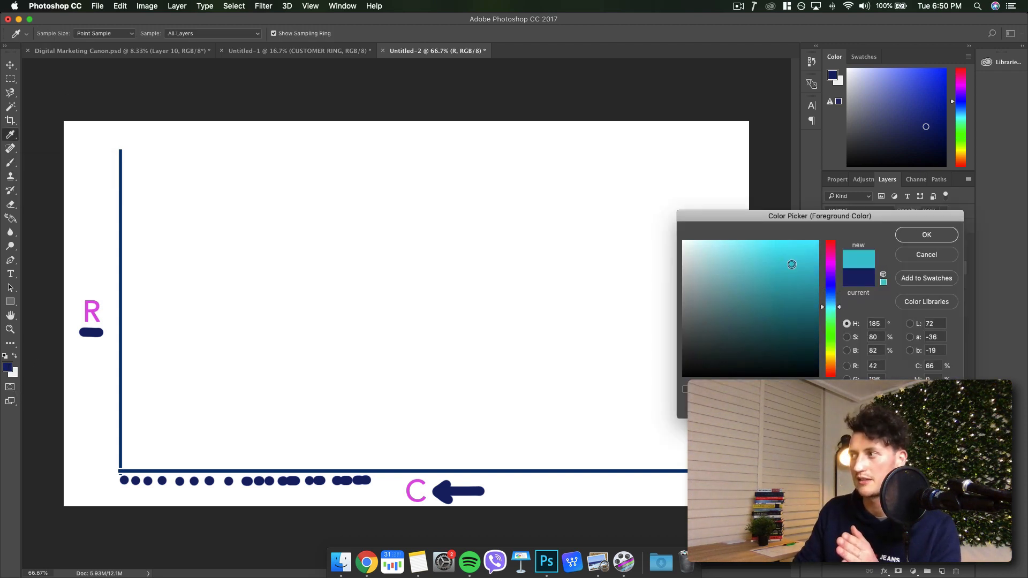
{"action": "left_click", "coordinate": [926, 234]}
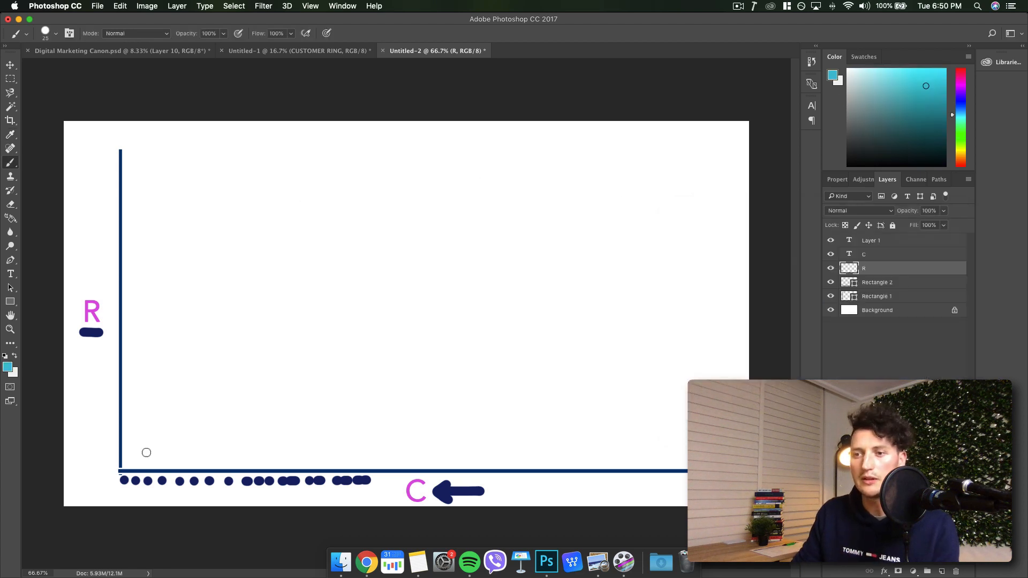
{"action": "mouse_move", "coordinate": [108, 158]}
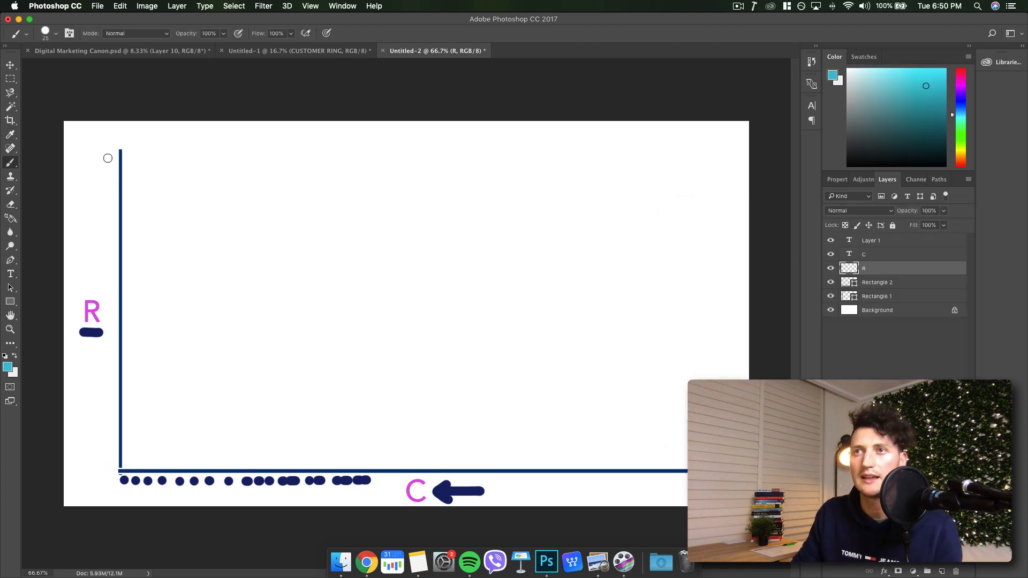
{"action": "mouse_move", "coordinate": [82, 148]}
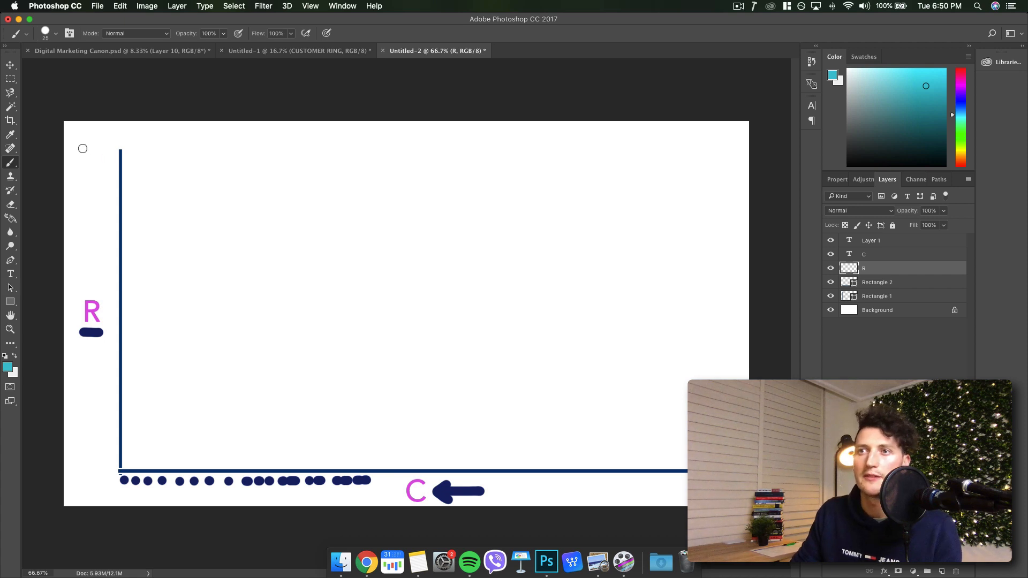
Paint cyan marks at both y-axis ends and a row of short bars above the x-axis.
{"action": "left_click_drag", "start_coordinate": [82, 151], "coordinate": [125, 138]}
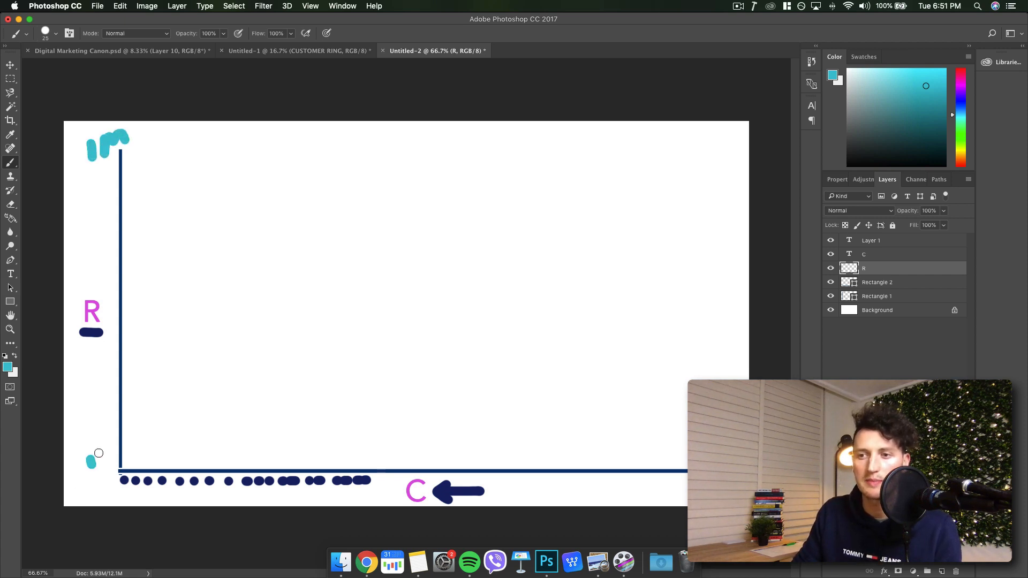
{"action": "left_click_drag", "start_coordinate": [92, 459], "coordinate": [101, 452]}
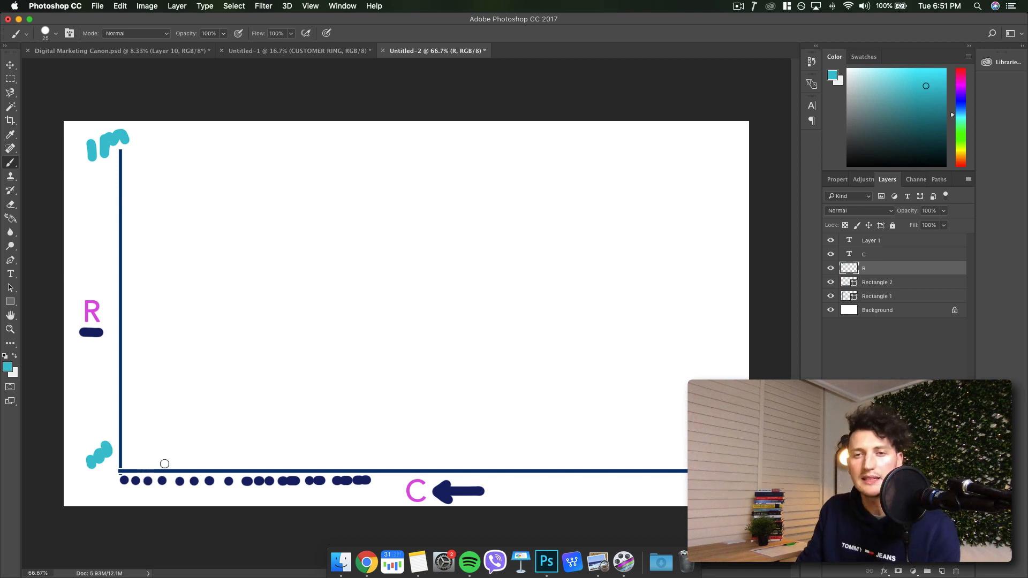
{"action": "mouse_move", "coordinate": [128, 462]}
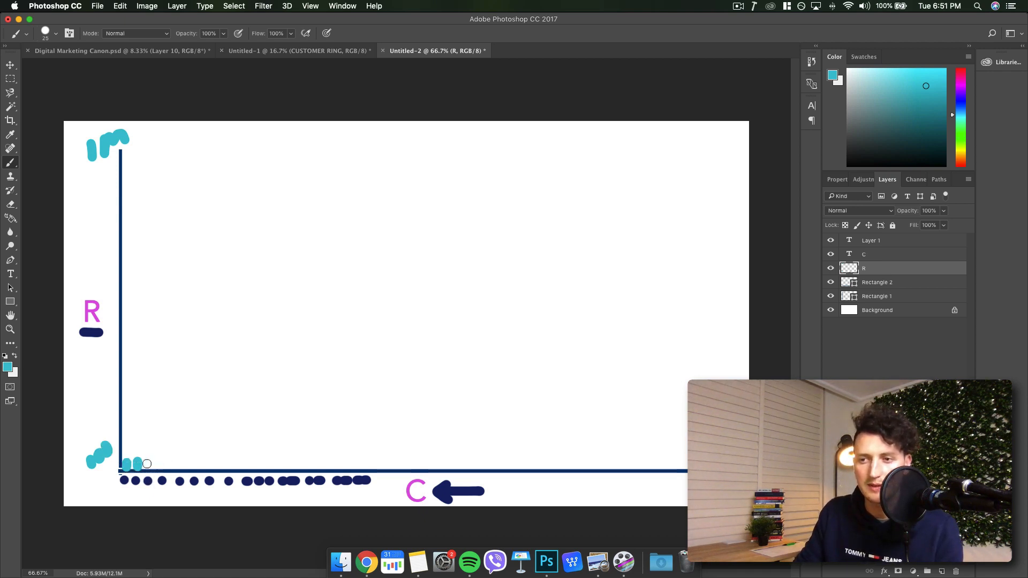
{"action": "left_click_drag", "start_coordinate": [136, 463], "coordinate": [162, 458]}
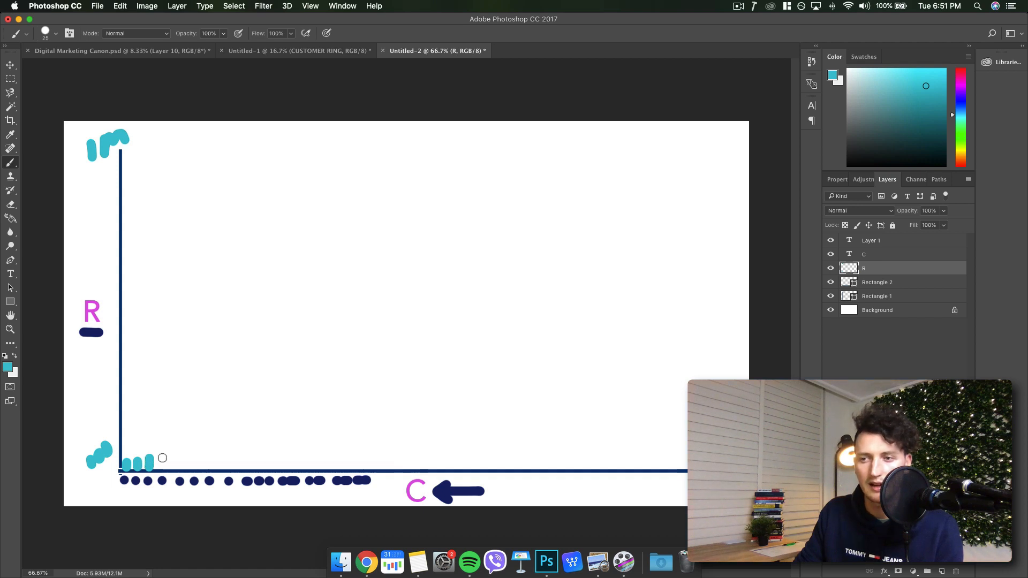
{"action": "left_click_drag", "start_coordinate": [161, 459], "coordinate": [197, 455]}
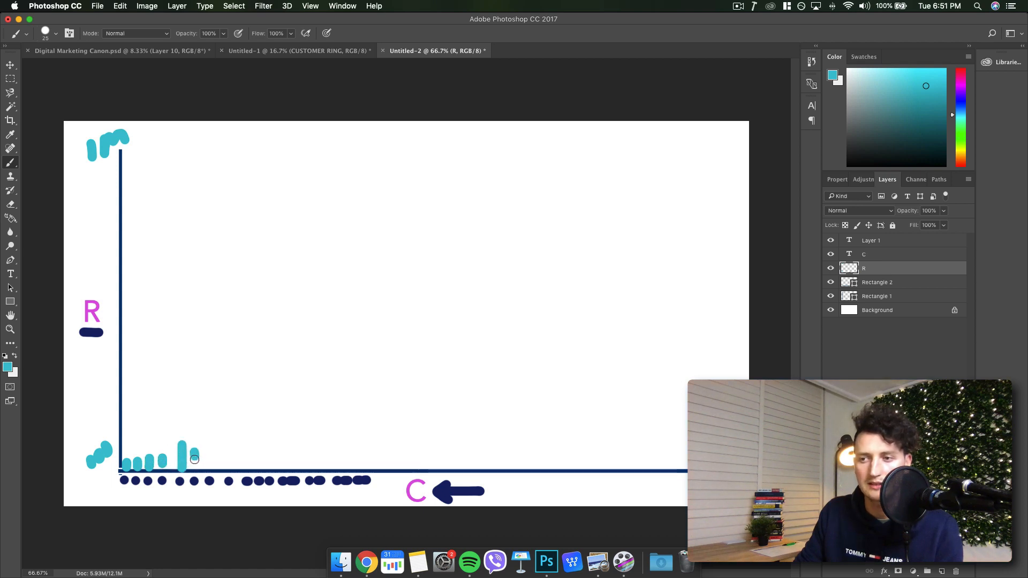
{"action": "left_click_drag", "start_coordinate": [193, 459], "coordinate": [237, 462]}
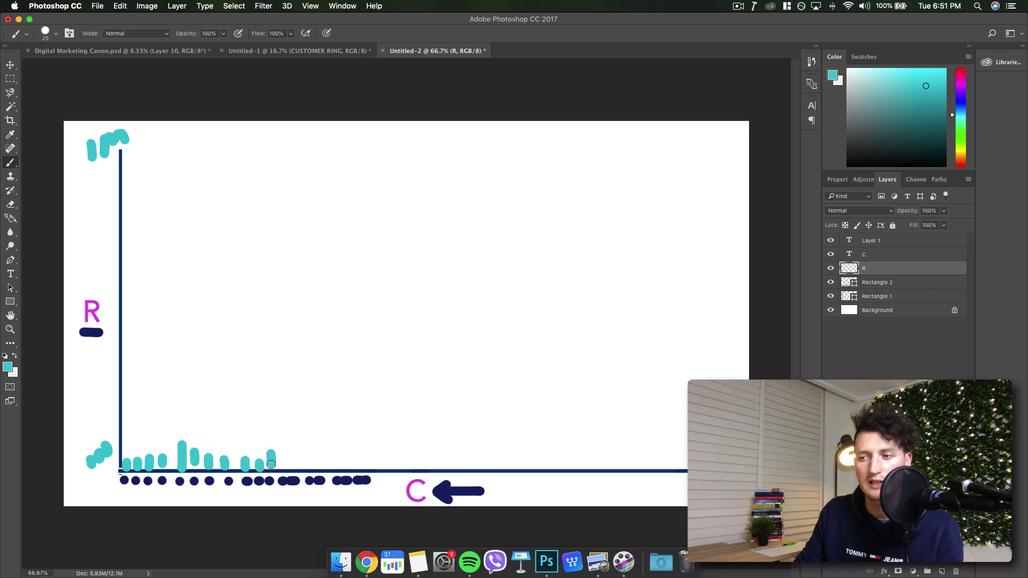
{"action": "left_click_drag", "start_coordinate": [275, 459], "coordinate": [311, 447]}
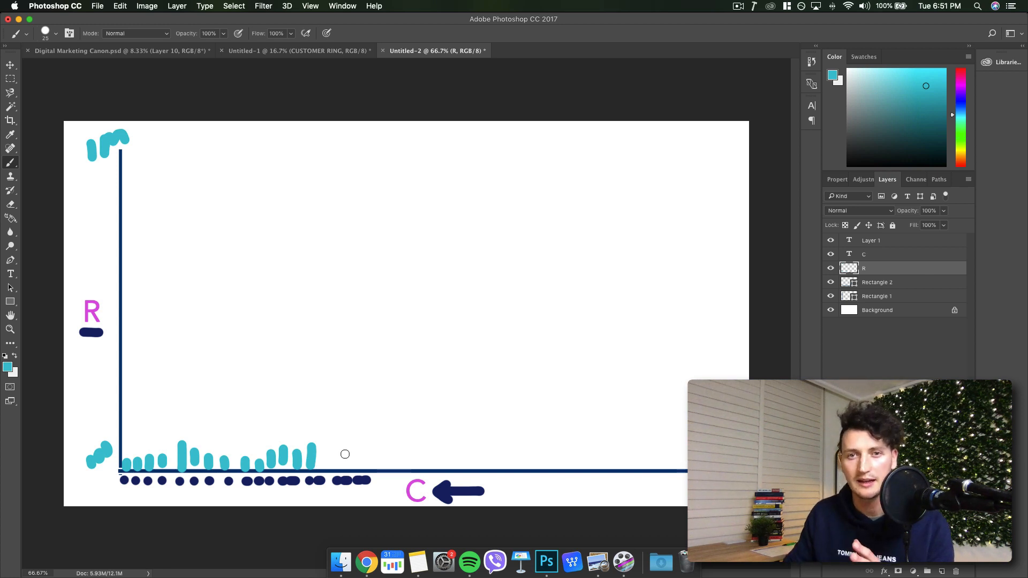
{"action": "mouse_move", "coordinate": [326, 448]}
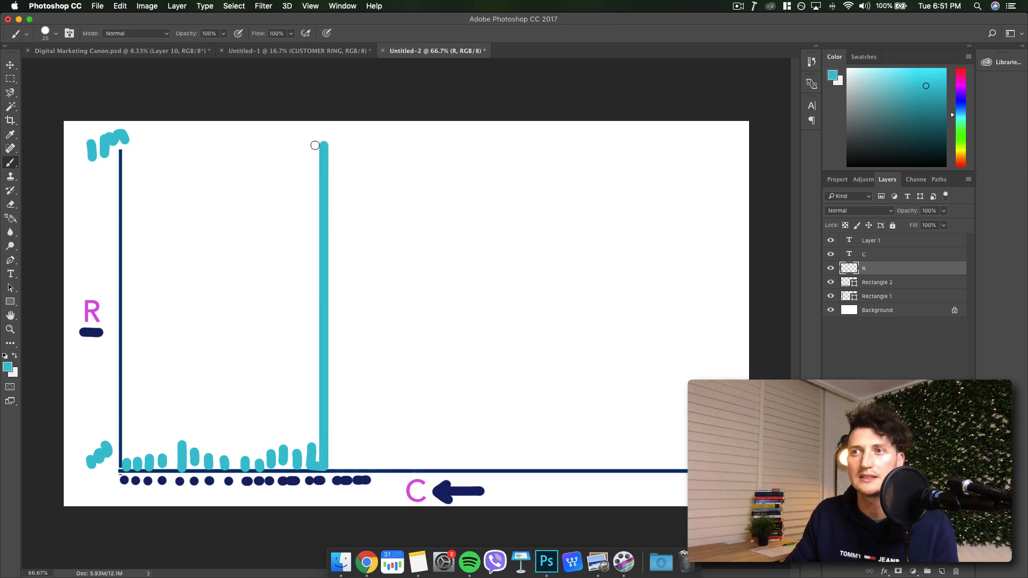
{"action": "mouse_move", "coordinate": [497, 376]}
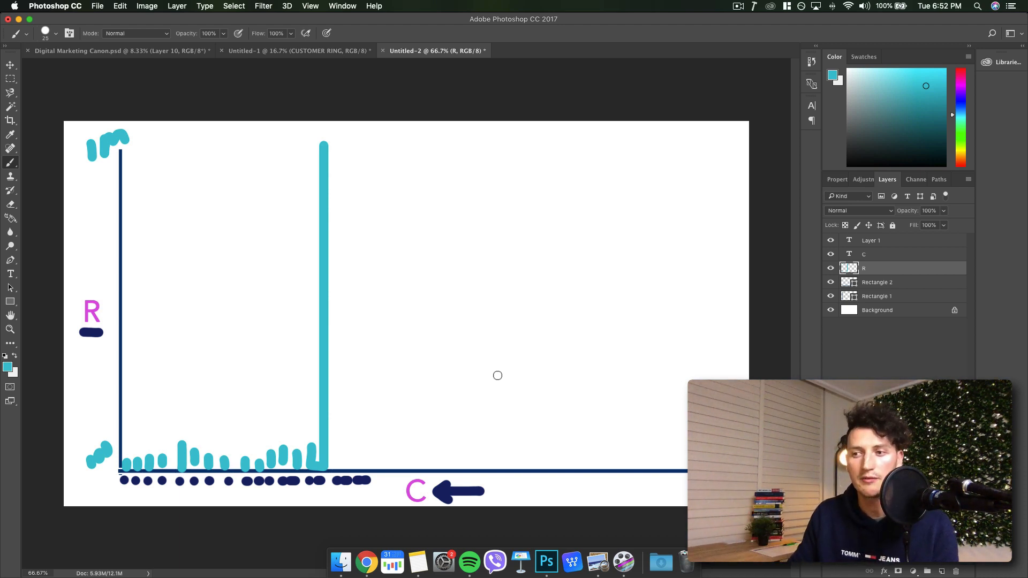
{"action": "mouse_move", "coordinate": [238, 467]}
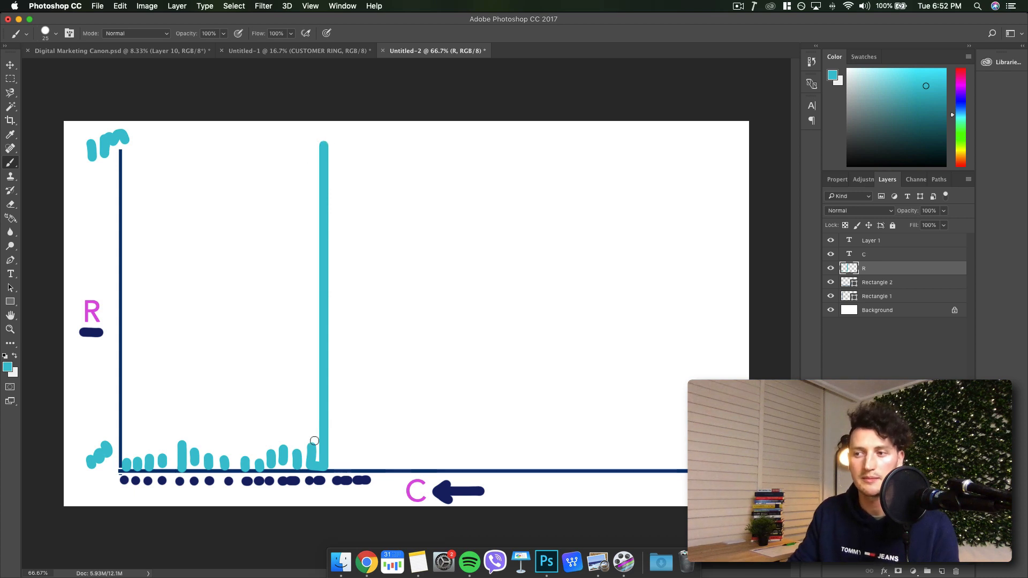
{"action": "mouse_move", "coordinate": [277, 461]}
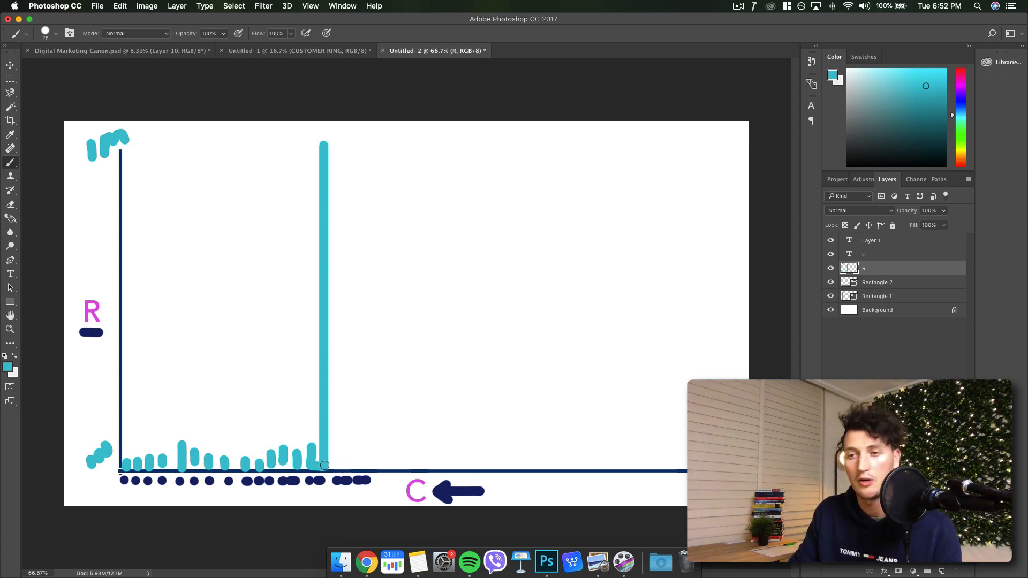
{"action": "mouse_move", "coordinate": [363, 462]}
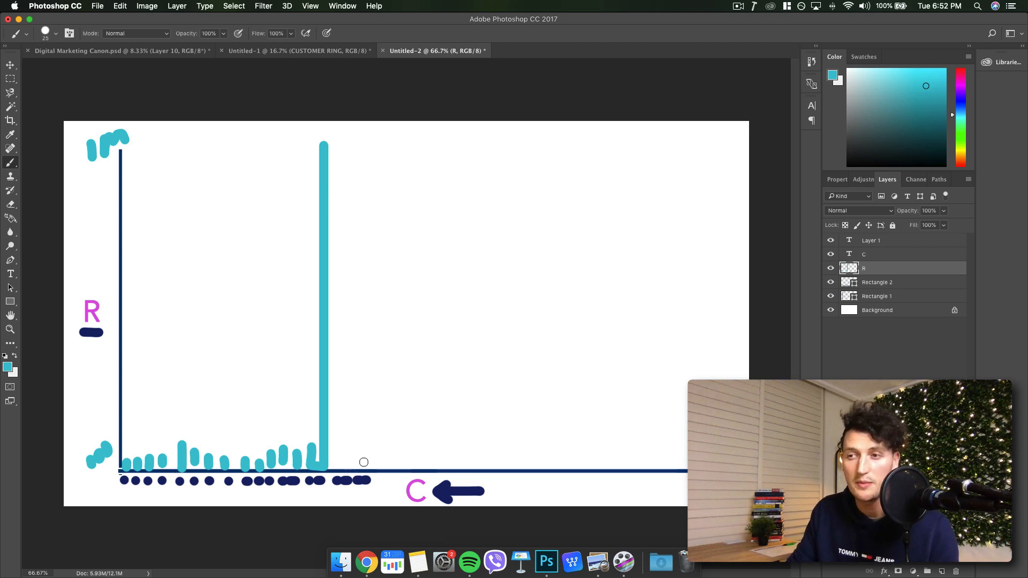
{"action": "mouse_move", "coordinate": [352, 461]}
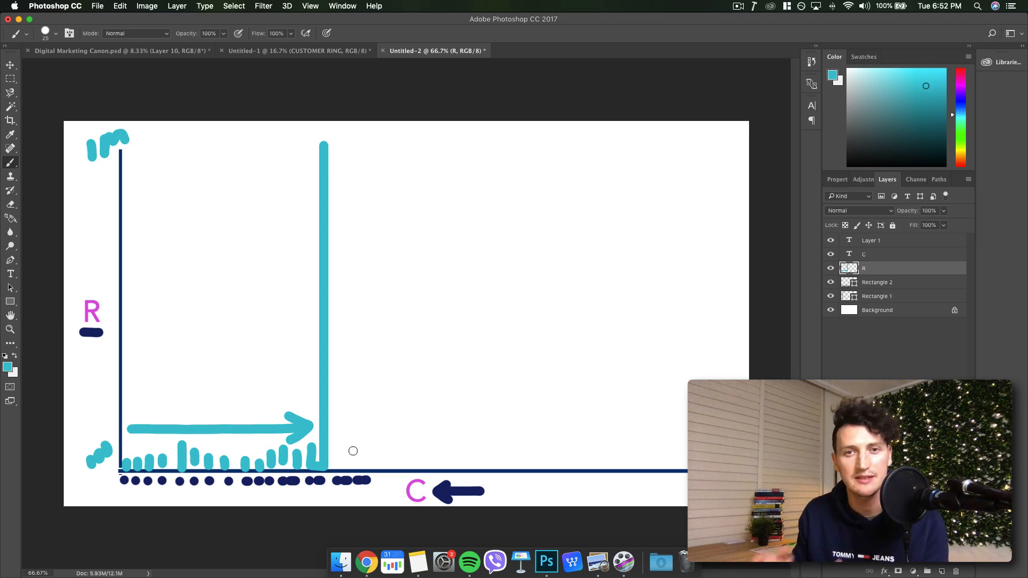
{"action": "mouse_move", "coordinate": [279, 422]}
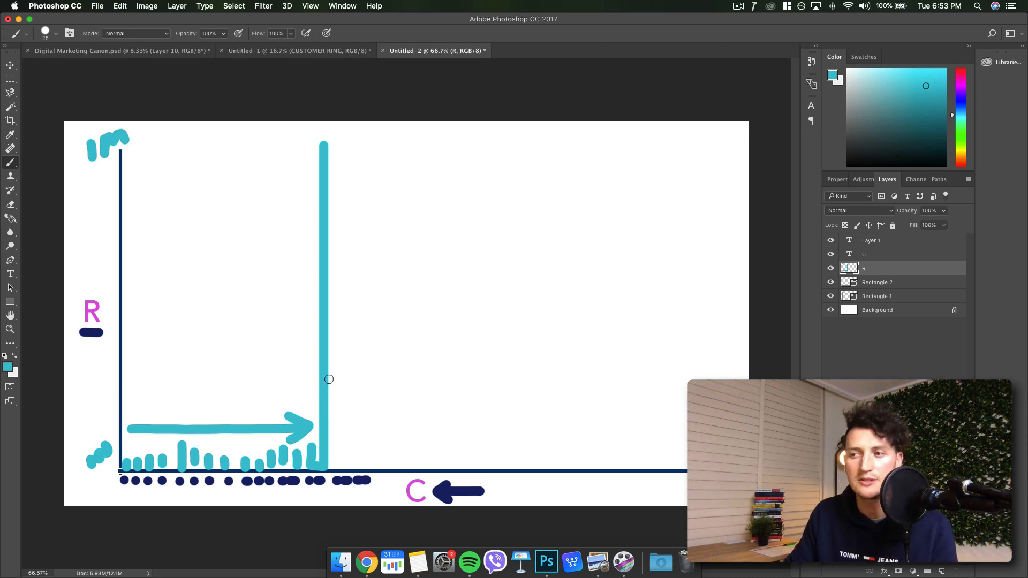
{"action": "mouse_move", "coordinate": [734, 217]}
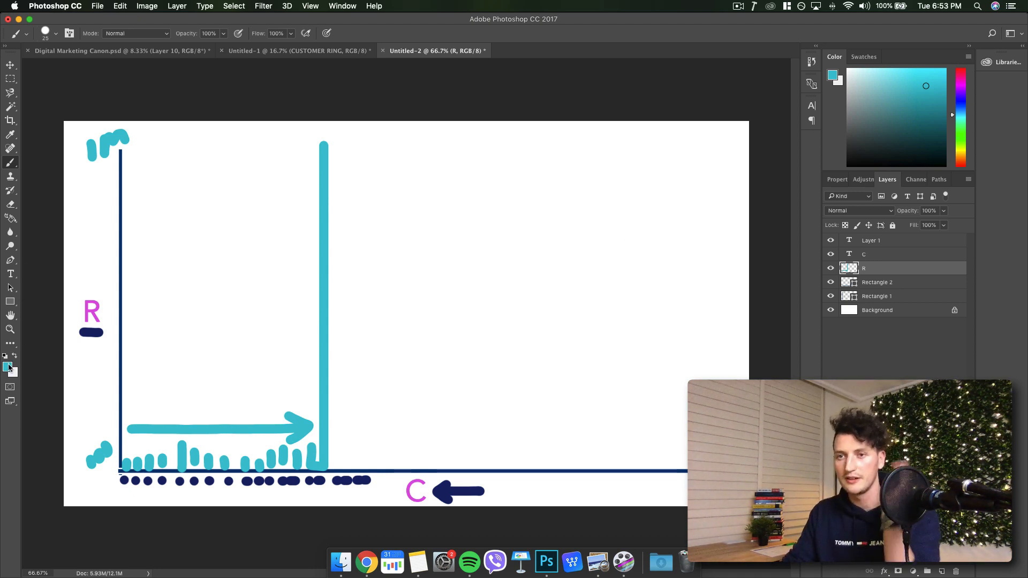
Set the foreground painting colour to orange in the Color Picker.
{"action": "left_click", "coordinate": [8, 367]}
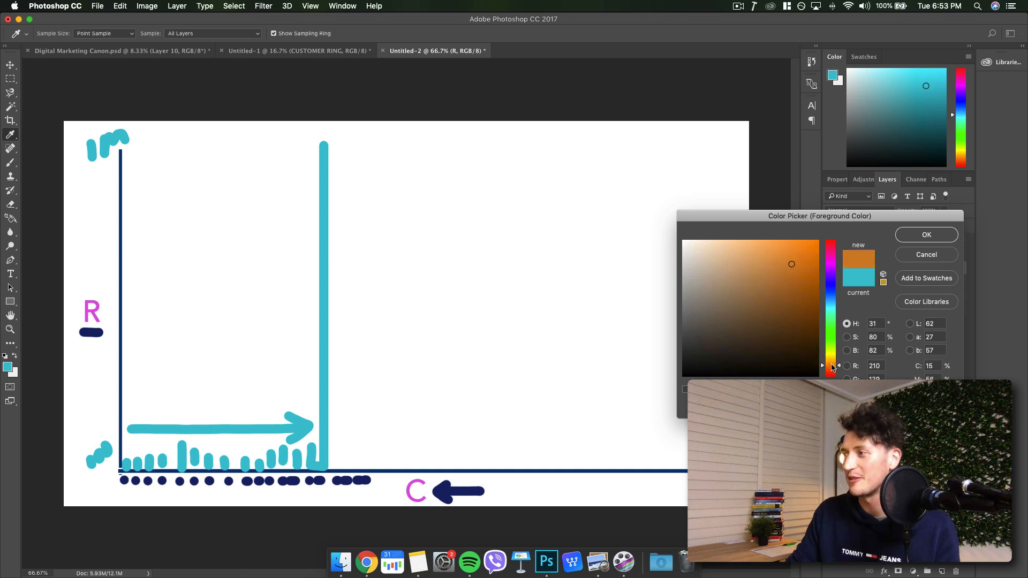
{"action": "left_click", "coordinate": [926, 234]}
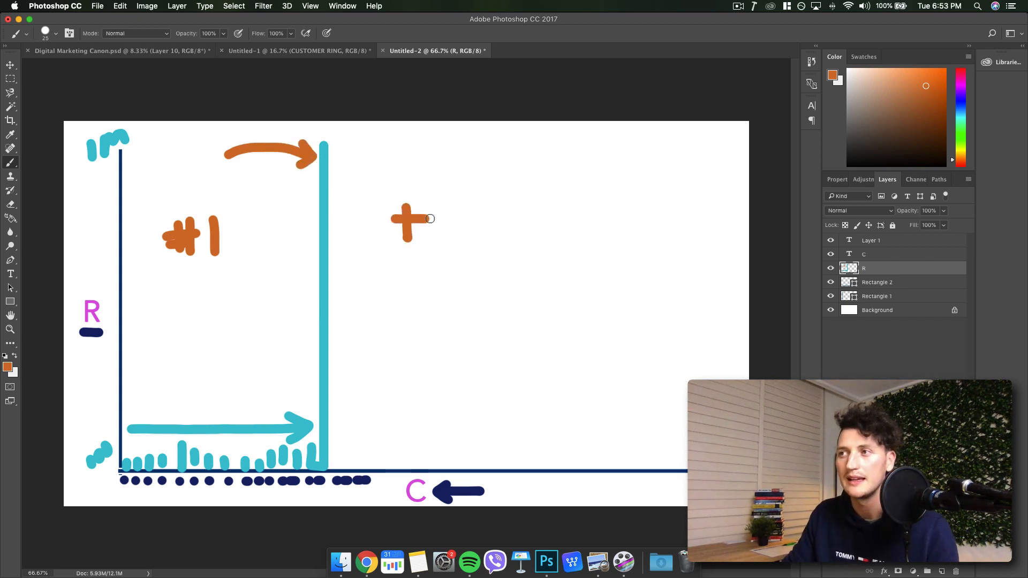
Brush an orange "#2" right of the tall bar and underline it.
{"action": "left_click_drag", "start_coordinate": [393, 220], "coordinate": [469, 236]}
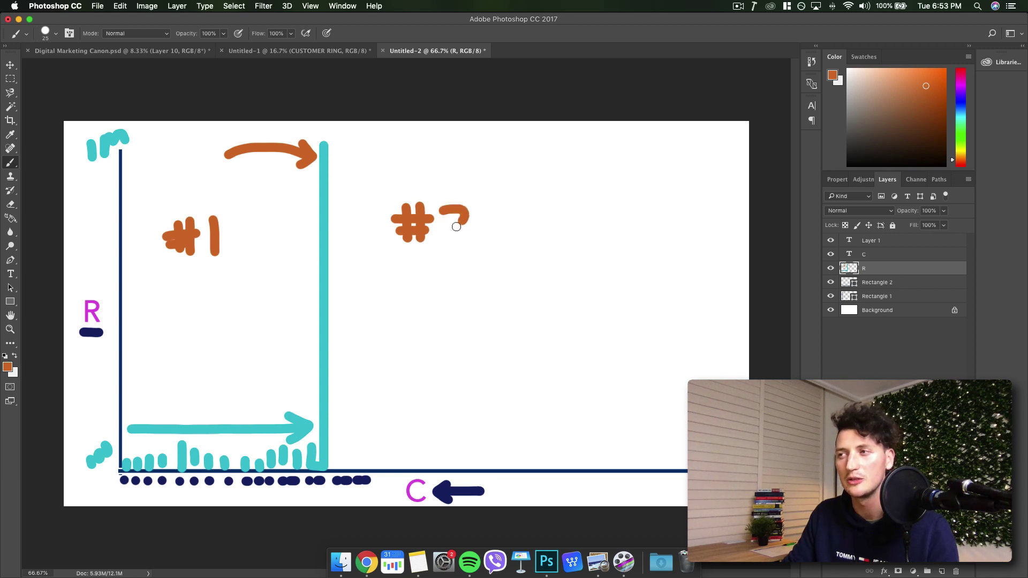
{"action": "left_click_drag", "start_coordinate": [465, 209], "coordinate": [478, 236]}
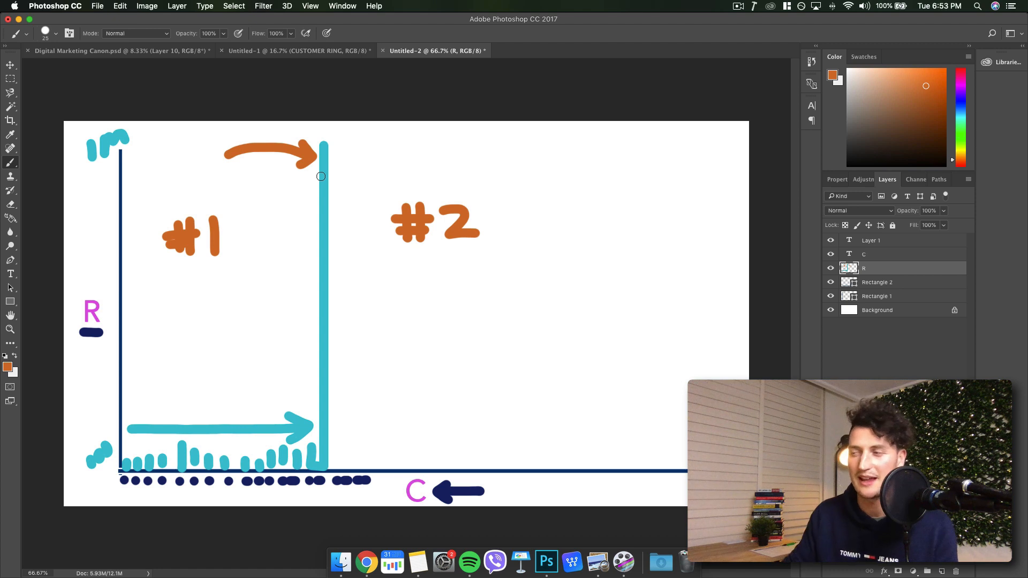
{"action": "left_click_drag", "start_coordinate": [393, 251], "coordinate": [488, 251]}
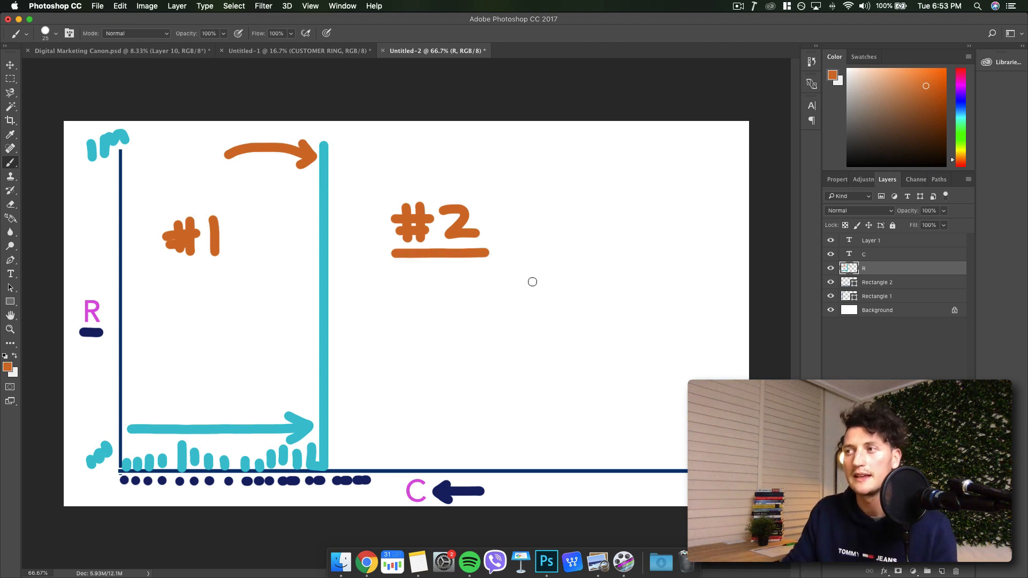
{"action": "mouse_move", "coordinate": [532, 285]}
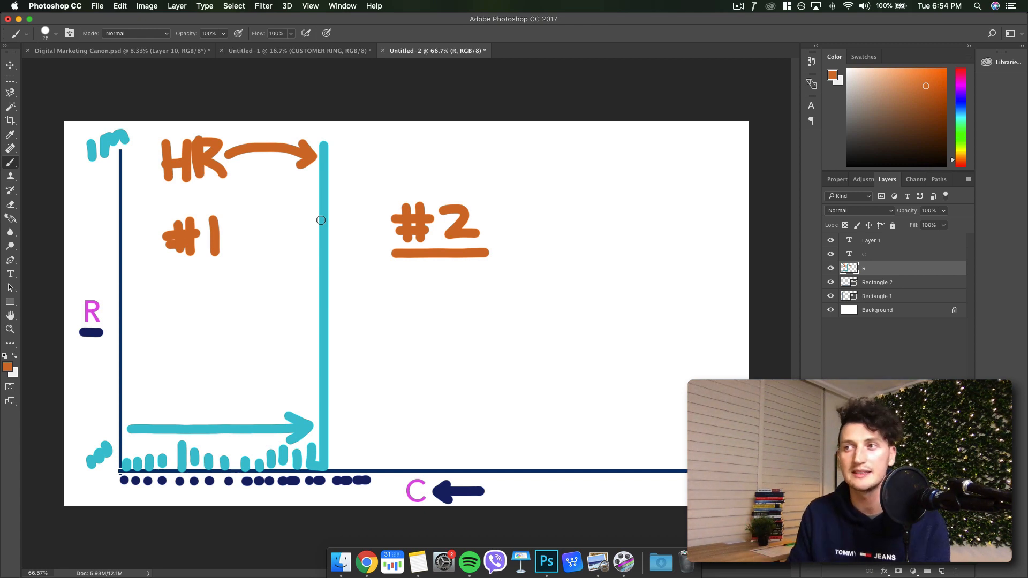
Sketch an orange 3x3 grid to the right of the #2 label.
{"action": "left_click_drag", "start_coordinate": [525, 170], "coordinate": [669, 288]}
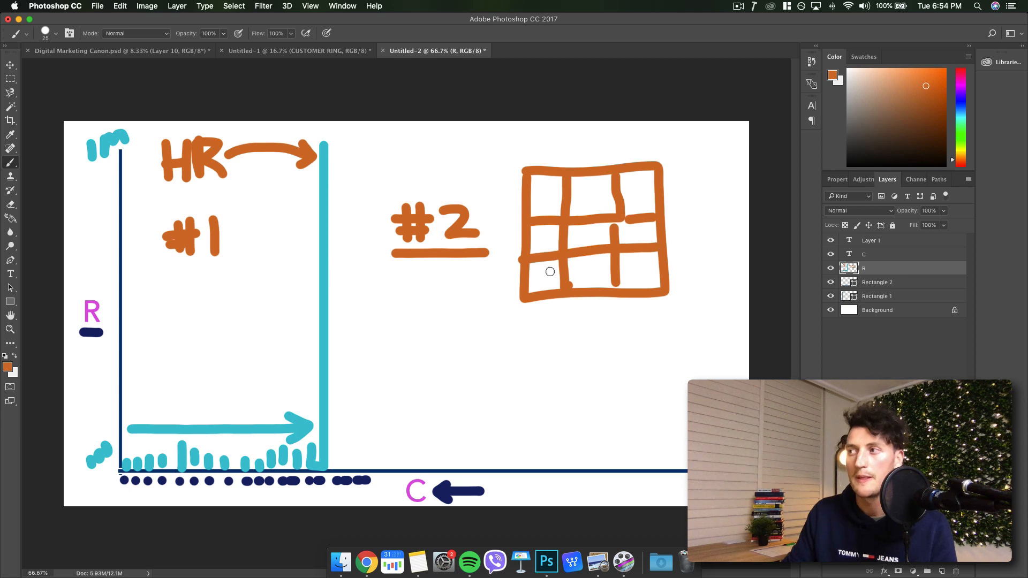
{"action": "mouse_move", "coordinate": [363, 144]}
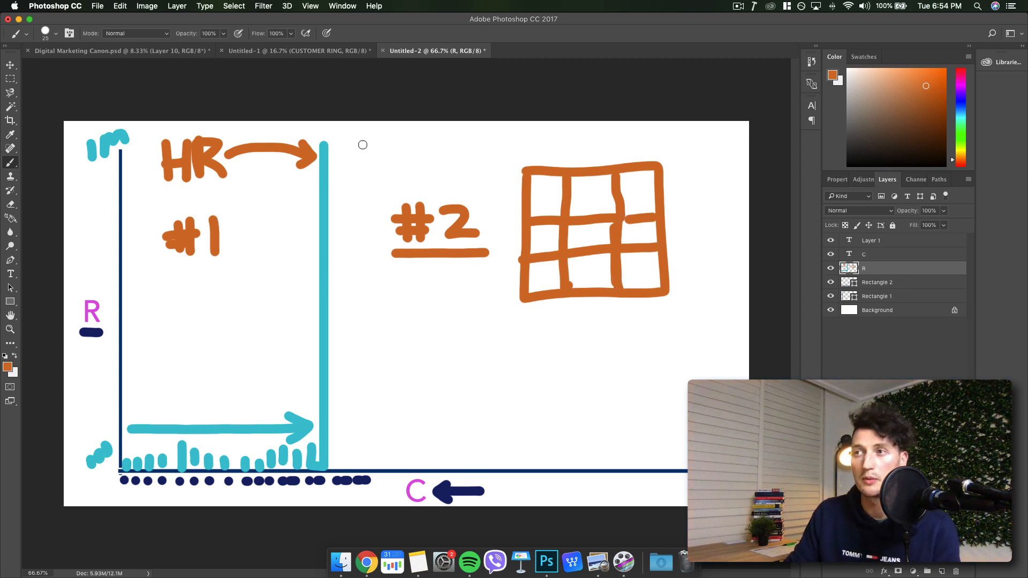
{"action": "mouse_move", "coordinate": [688, 247]}
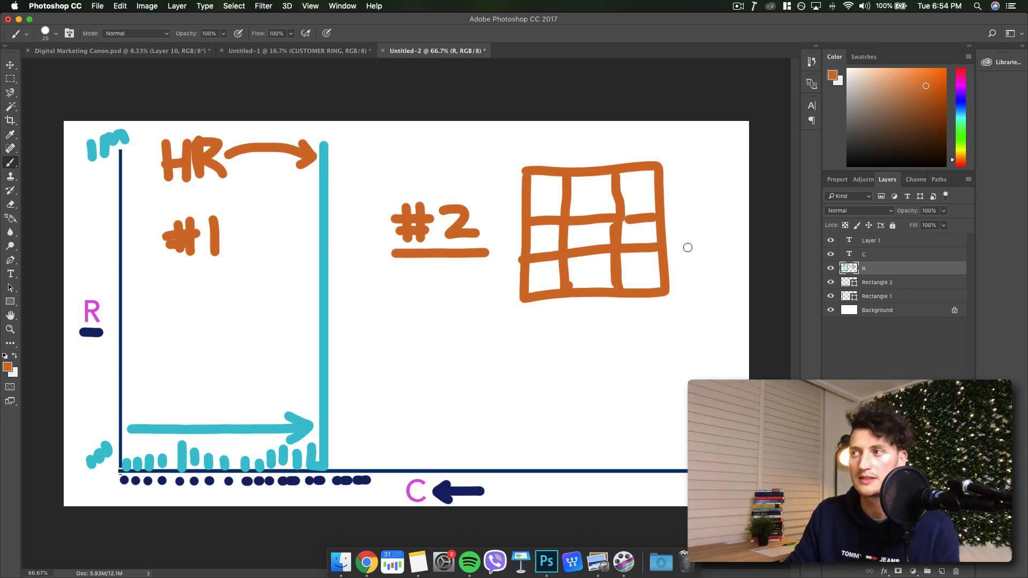
{"action": "mouse_move", "coordinate": [590, 243]}
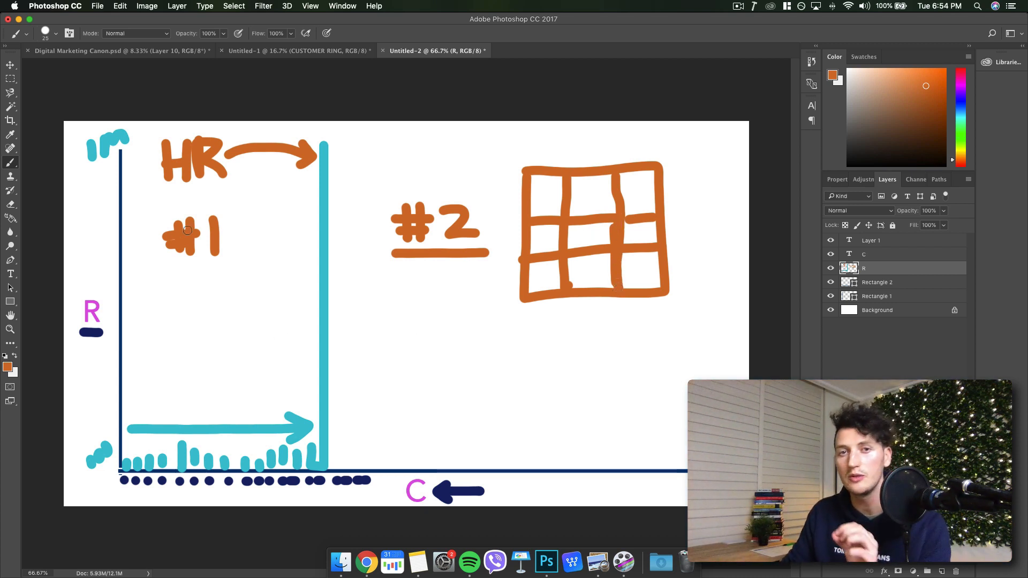
{"action": "mouse_move", "coordinate": [160, 446]}
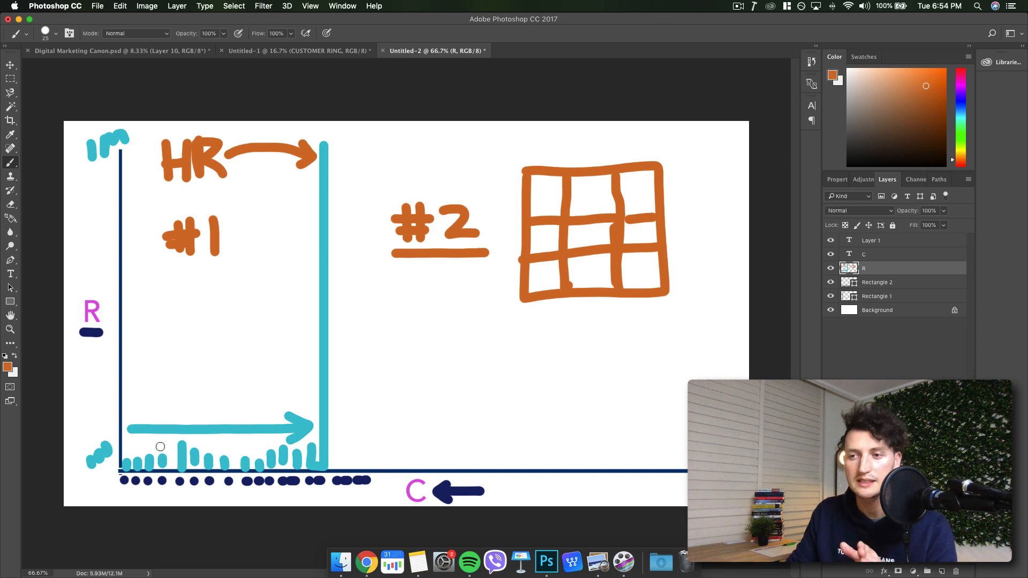
{"action": "mouse_move", "coordinate": [330, 356]}
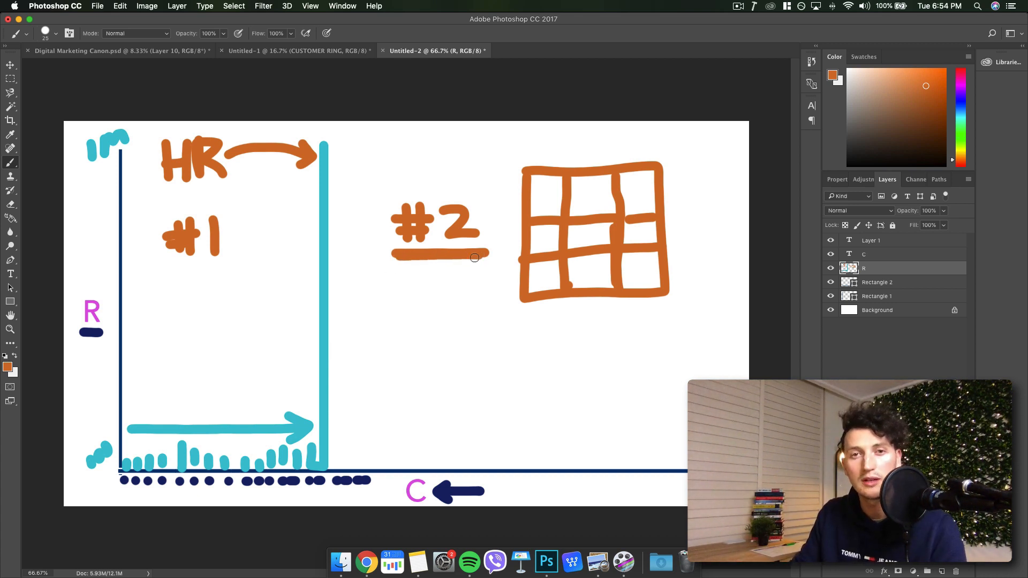
{"action": "mouse_move", "coordinate": [403, 297]}
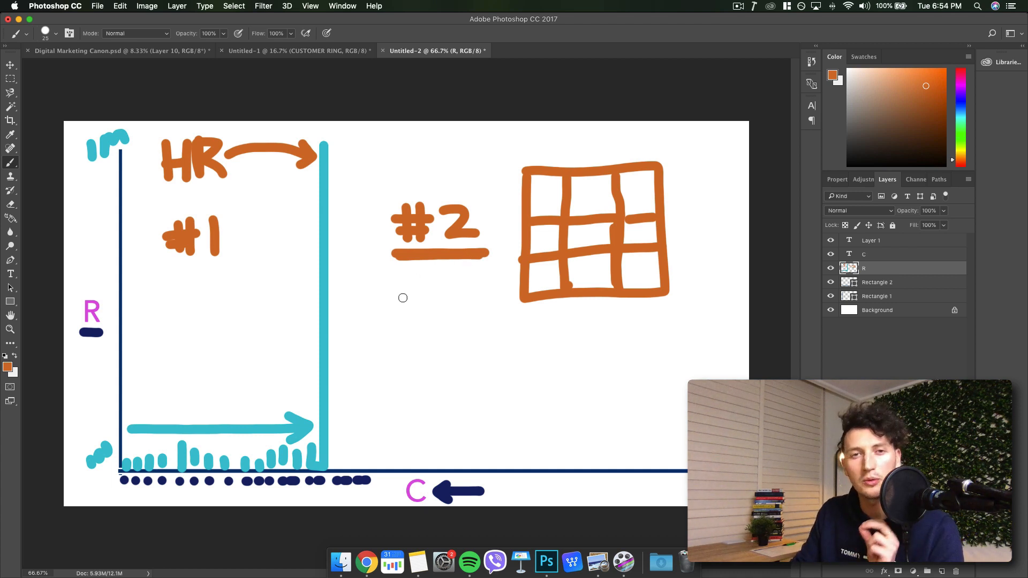
{"action": "mouse_move", "coordinate": [393, 303]}
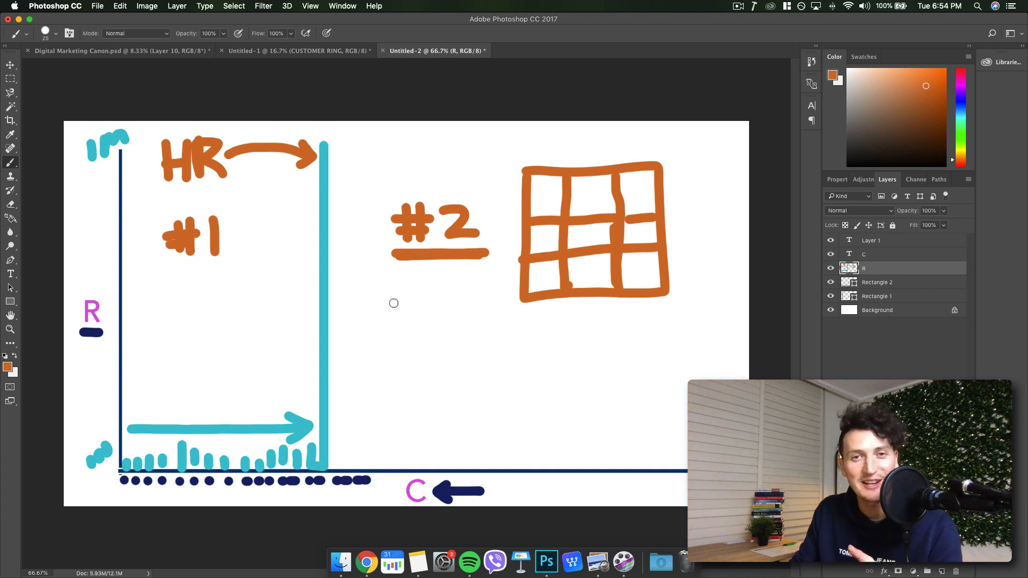
{"action": "mouse_move", "coordinate": [406, 293]}
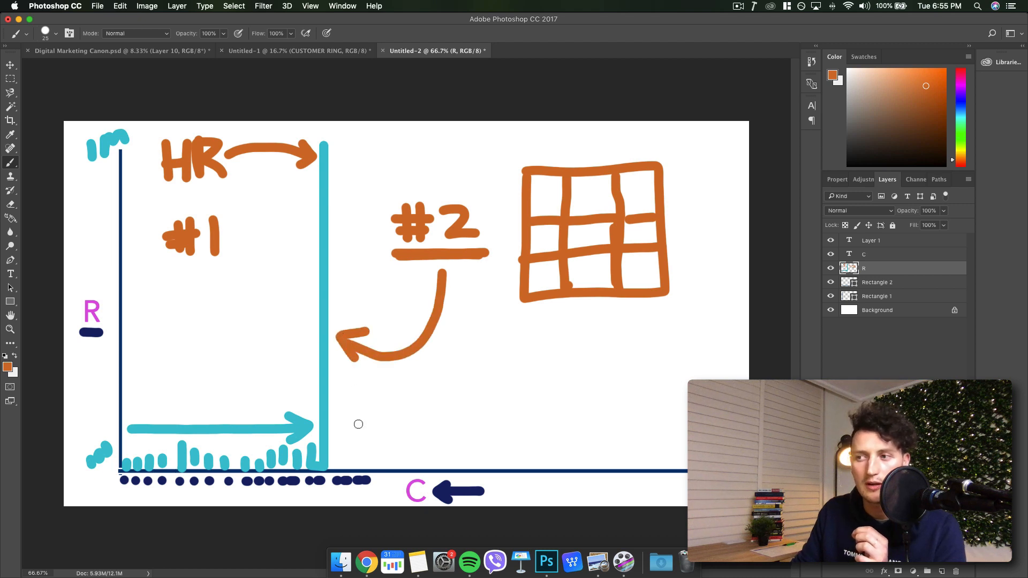
Paint vertical orange bars rising right of the tall bar.
{"action": "left_click_drag", "start_coordinate": [342, 367], "coordinate": [343, 472]}
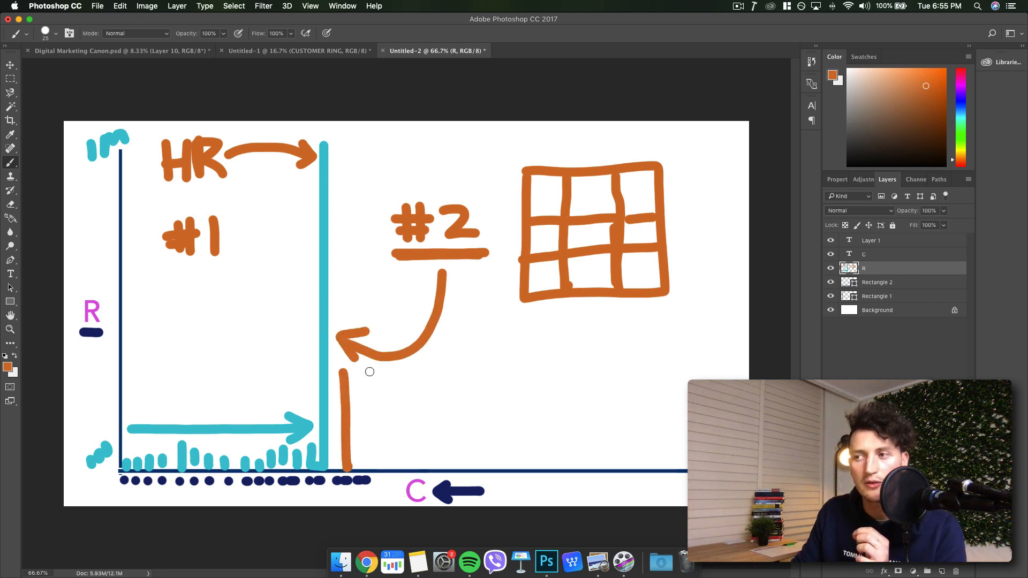
{"action": "left_click_drag", "start_coordinate": [344, 368], "coordinate": [393, 458]}
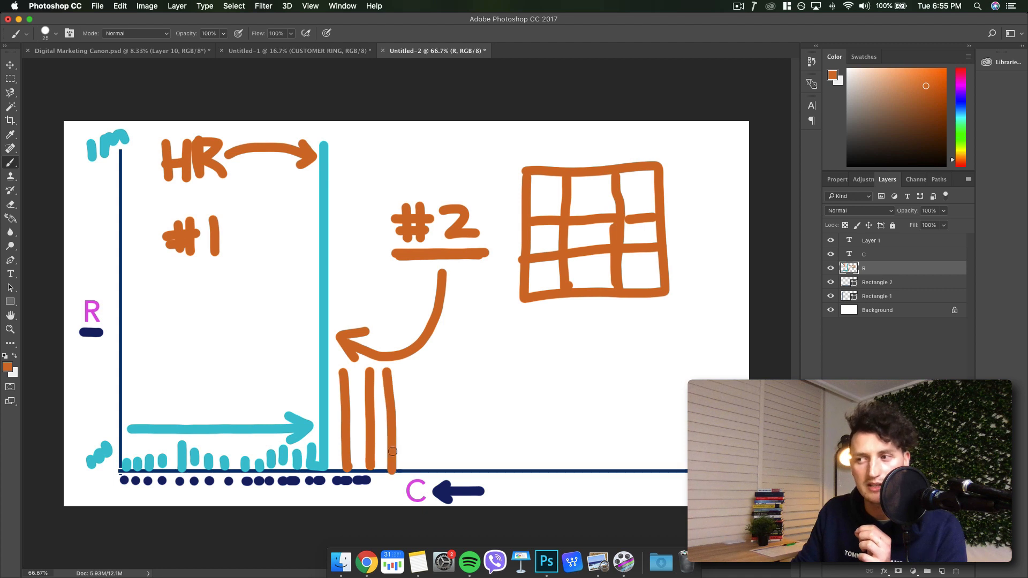